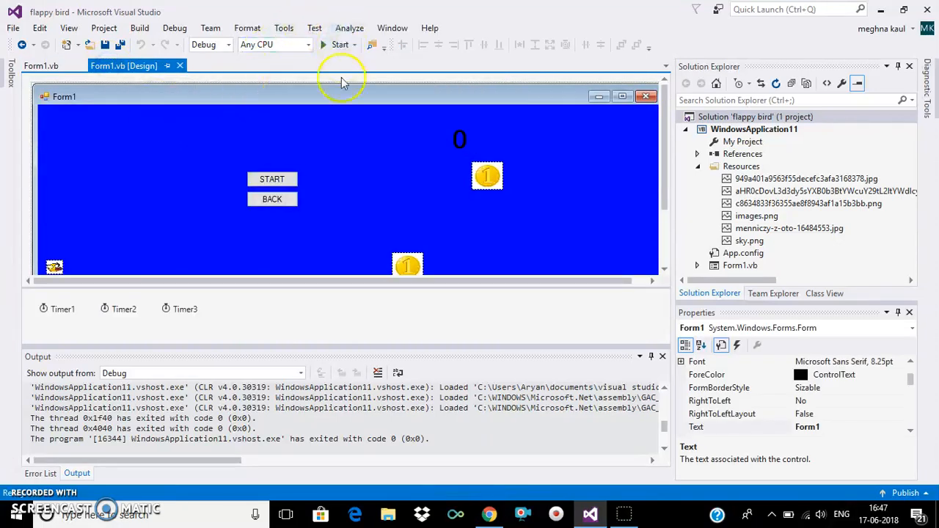
pyautogui.moveTo(338, 175)
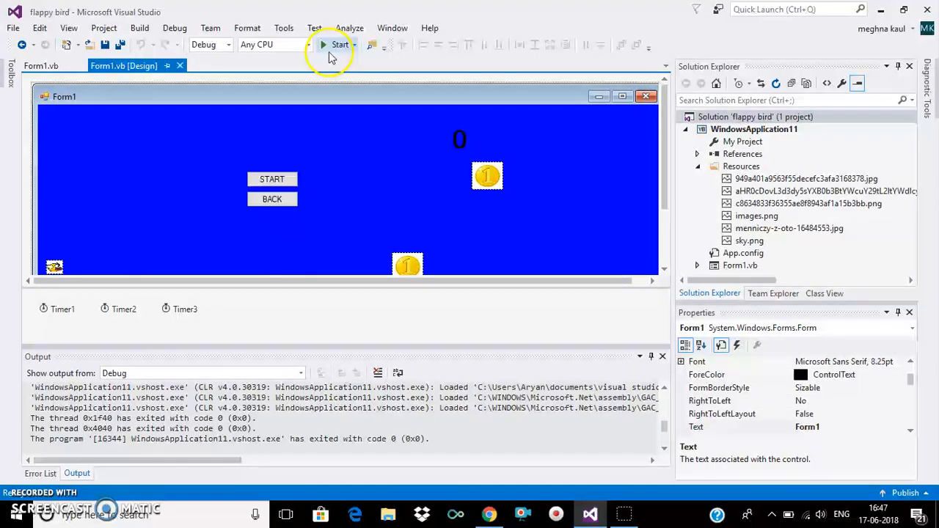
# Step: Start the flappy bird project in debug mode so the game window appears
pyautogui.click(339, 44)
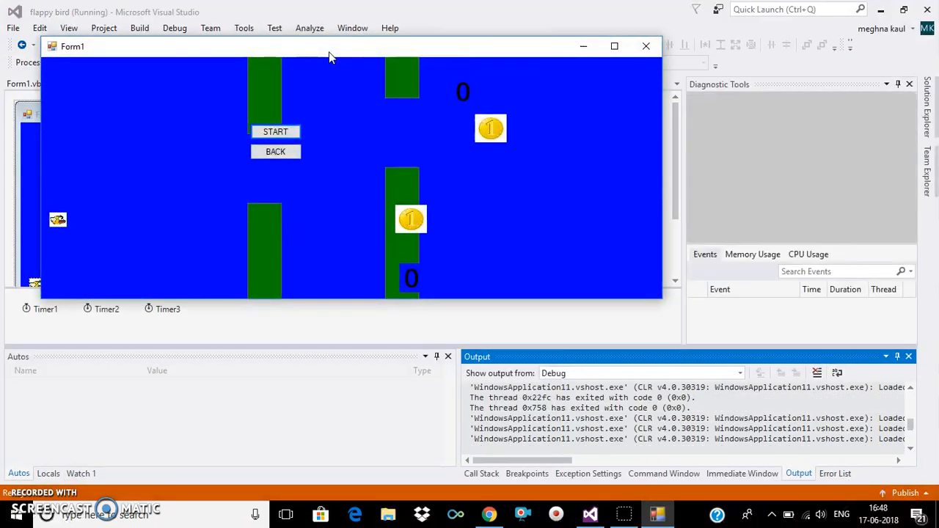
# Step: Start a round and fly the bird through the pillars until the score reaches 20
pyautogui.click(275, 131)
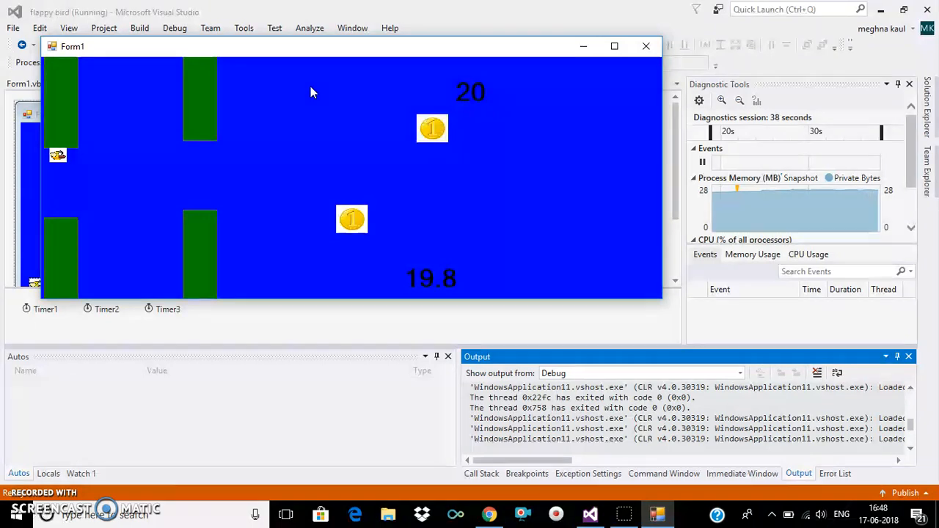
# Step: Close the game window, stop debugging, and return to the Form1.vb [Design] tab
pyautogui.click(645, 45)
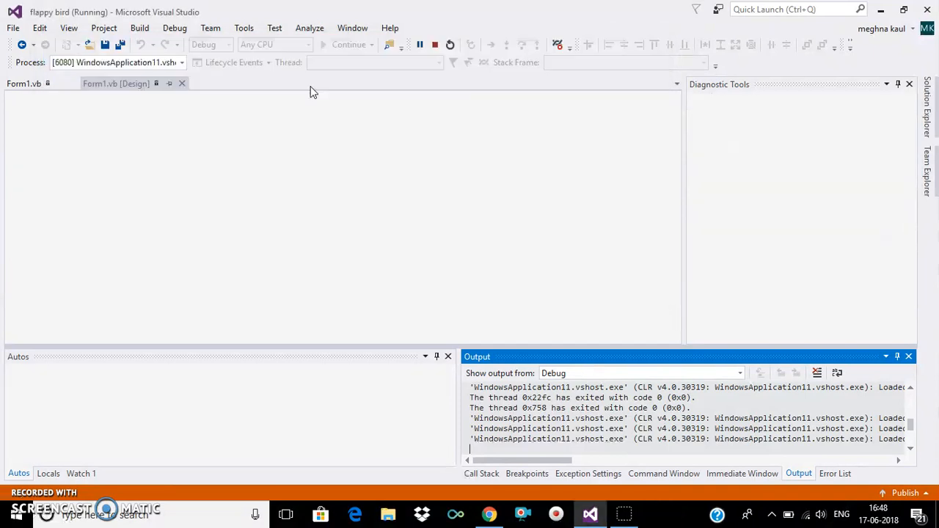
pyautogui.click(450, 44)
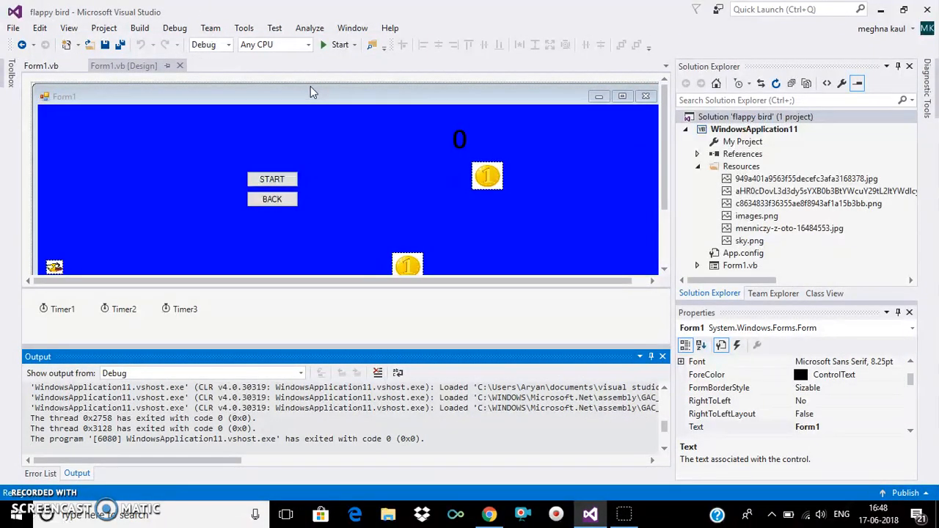
pyautogui.click(40, 67)
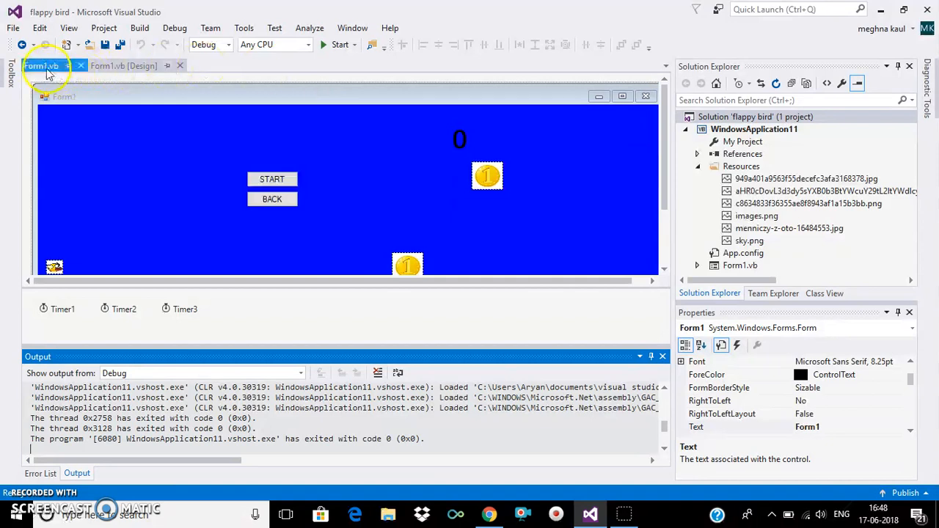
# Step: Open Form1.vb and read Timer1_Tick, Form1_KeyDown, CreateMaze and CreateTopMaze down to the coin timer
pyautogui.click(40, 66)
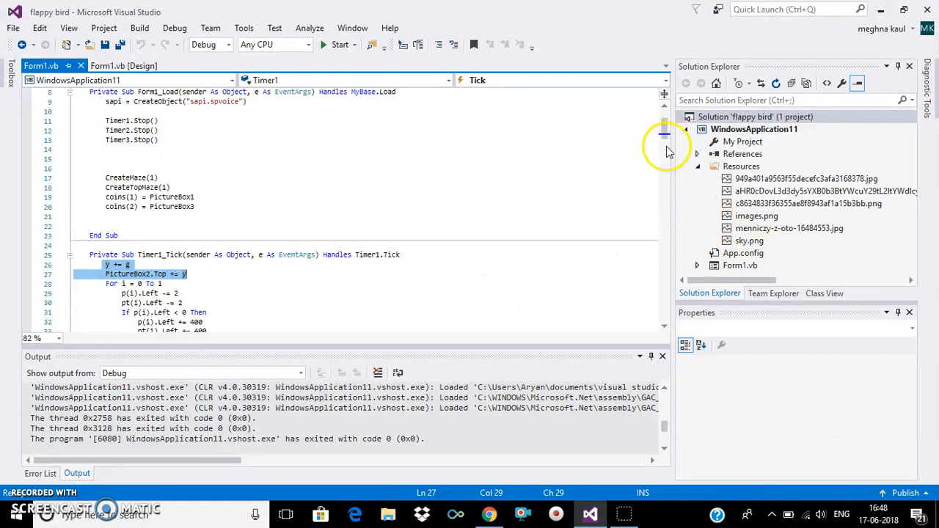
pyautogui.scroll(3)
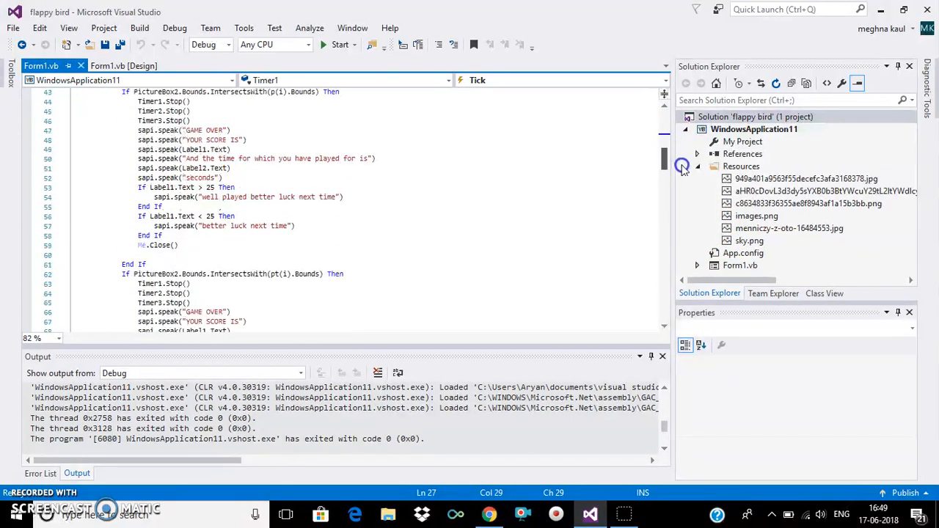
pyautogui.scroll(-3)
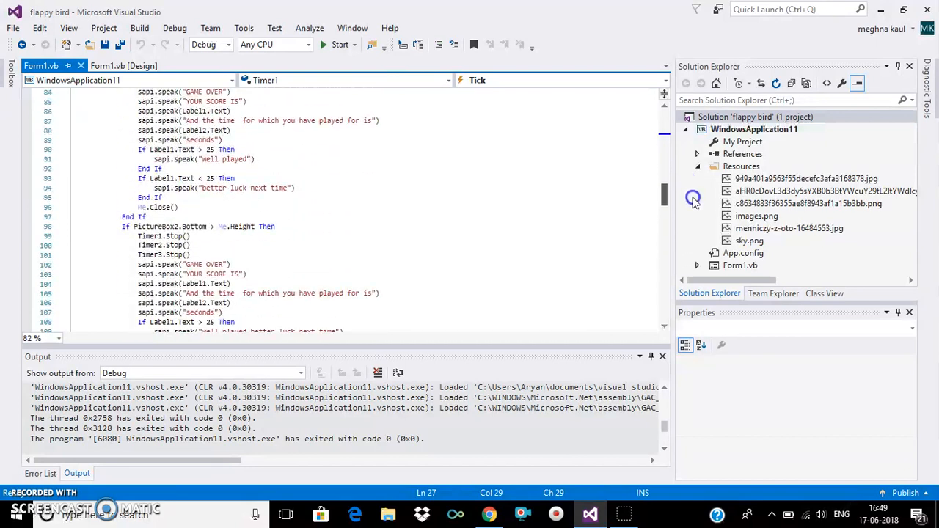
pyautogui.scroll(-3)
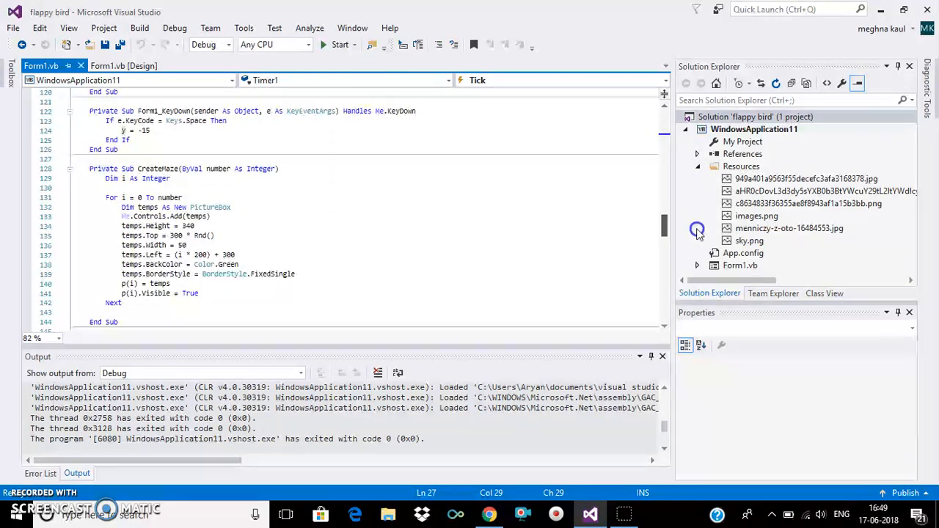
pyautogui.scroll(-3)
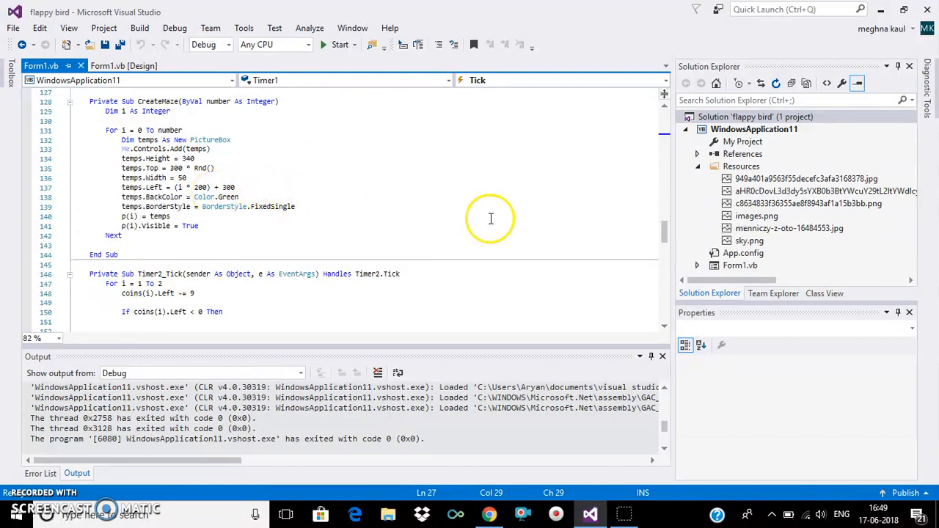
pyautogui.scroll(-3)
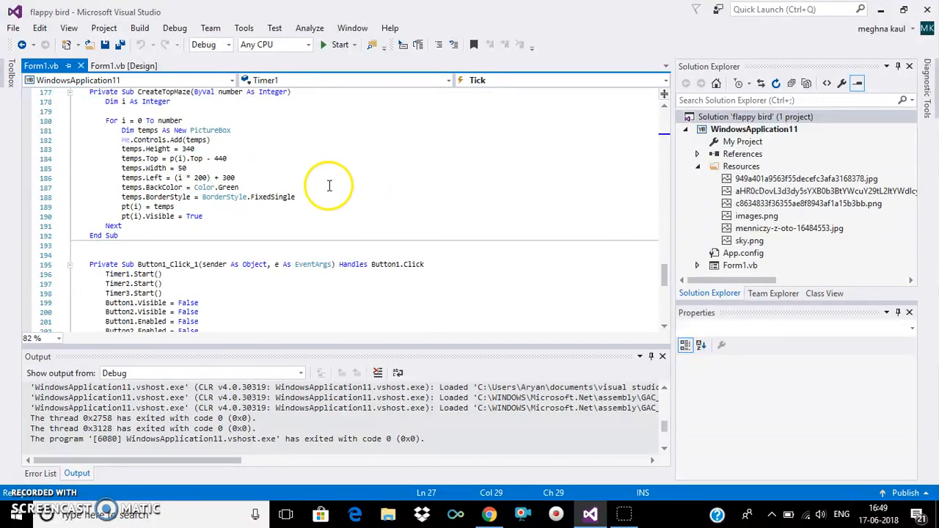
pyautogui.moveTo(694, 286)
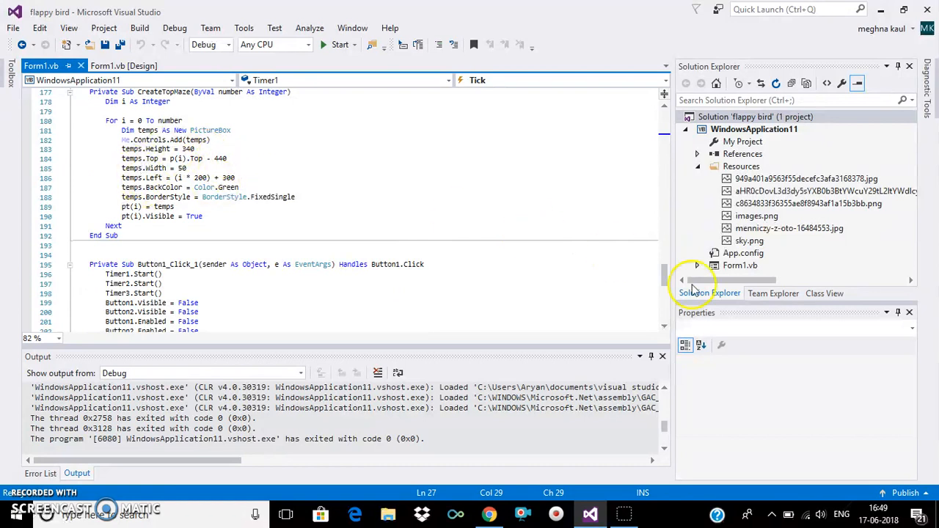
pyautogui.scroll(3)
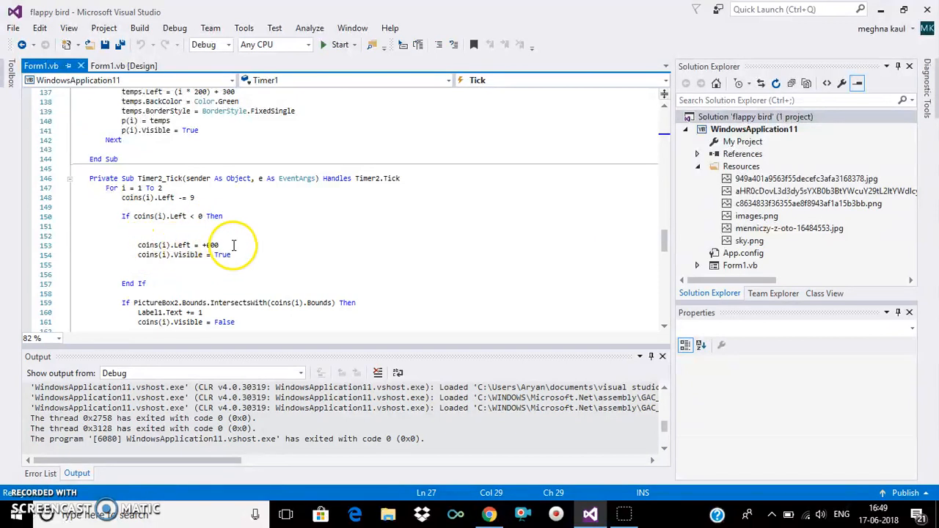
pyautogui.moveTo(187, 255)
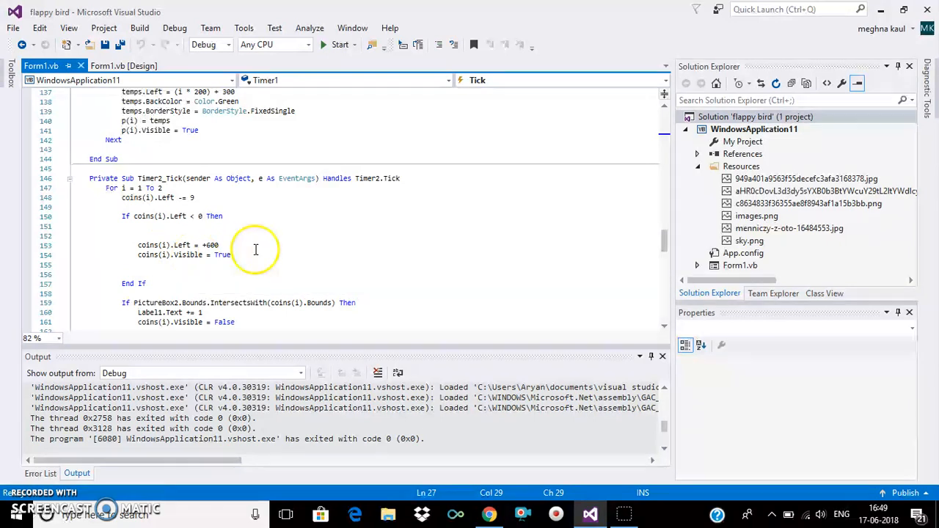
pyautogui.moveTo(478, 250)
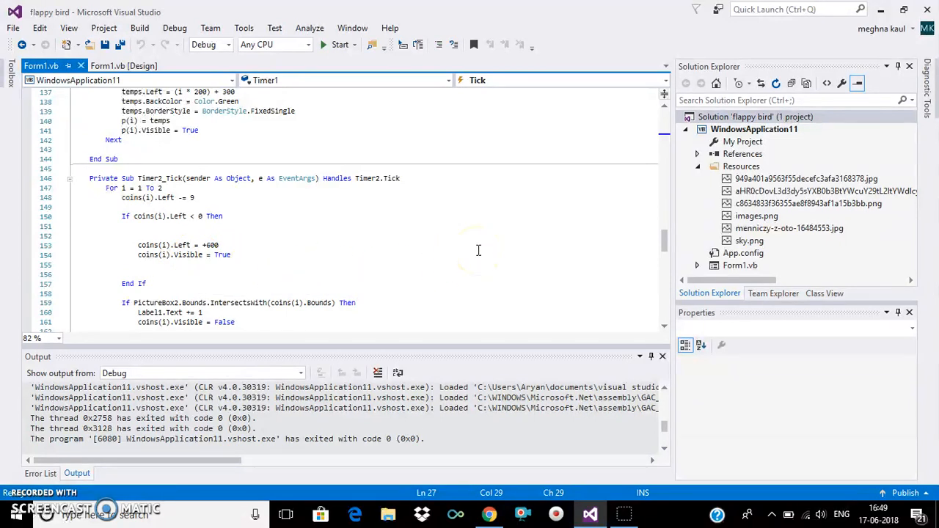
pyautogui.scroll(-3)
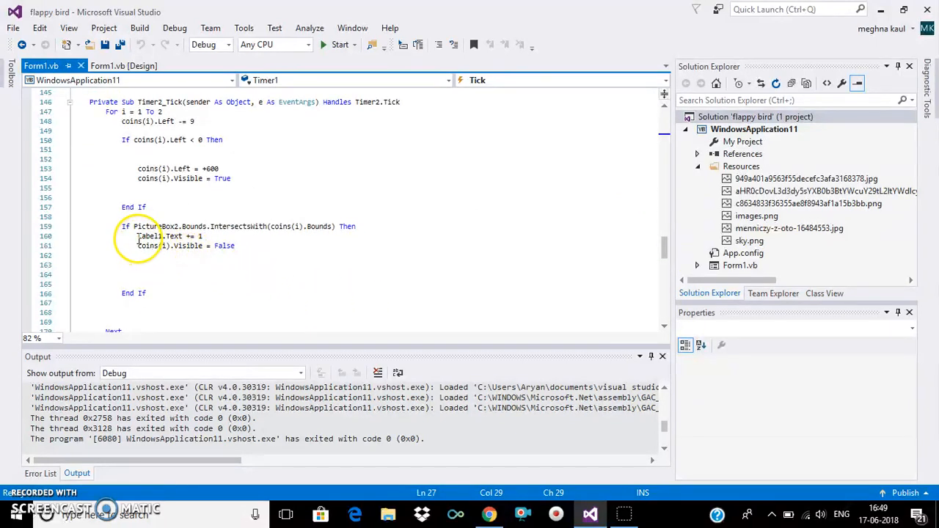
pyautogui.moveTo(170, 221)
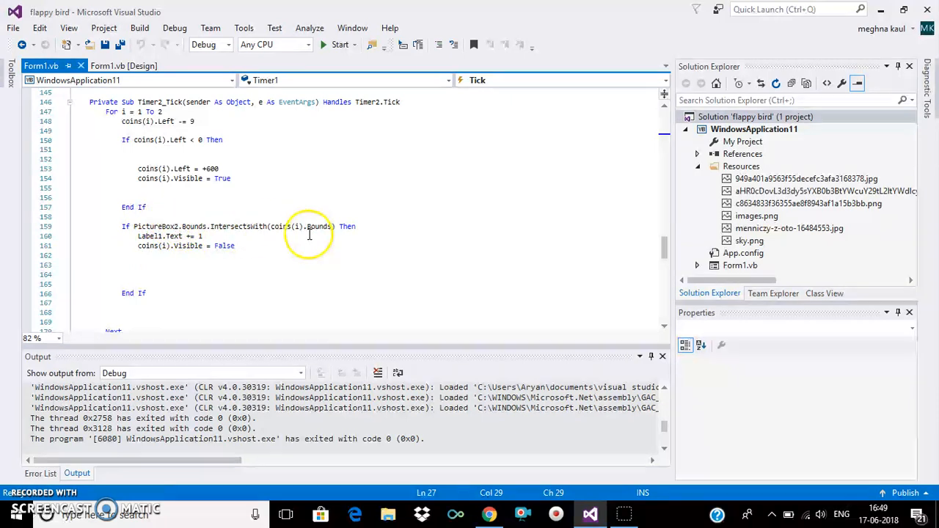
pyautogui.moveTo(448, 192)
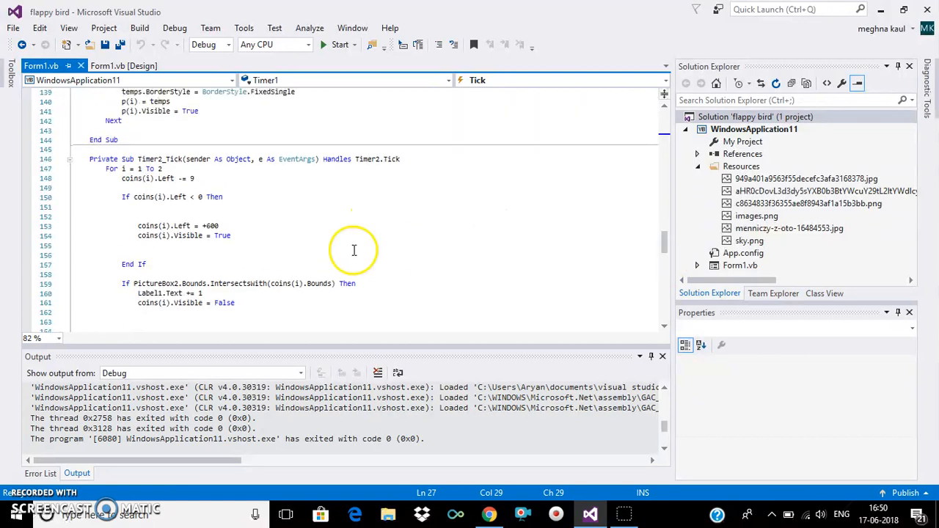
pyautogui.moveTo(134, 103)
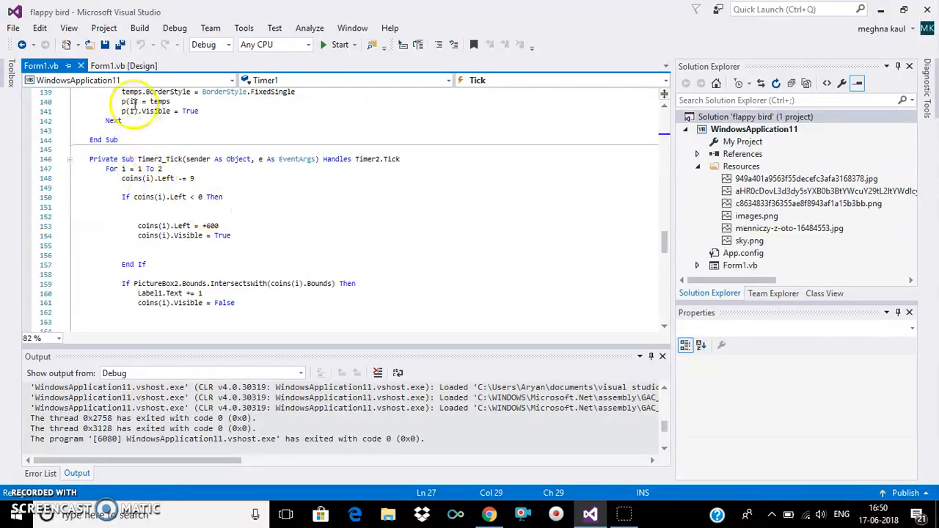
pyautogui.moveTo(664, 242)
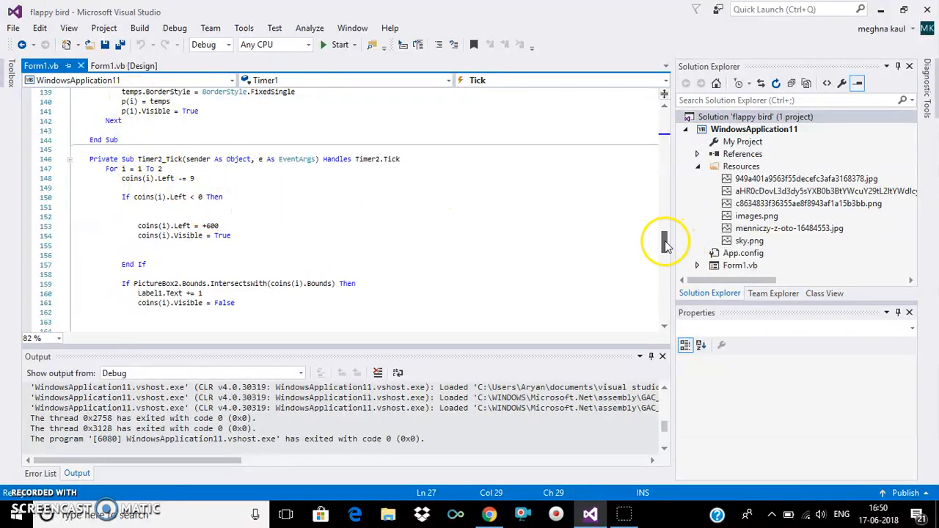
pyautogui.scroll(3)
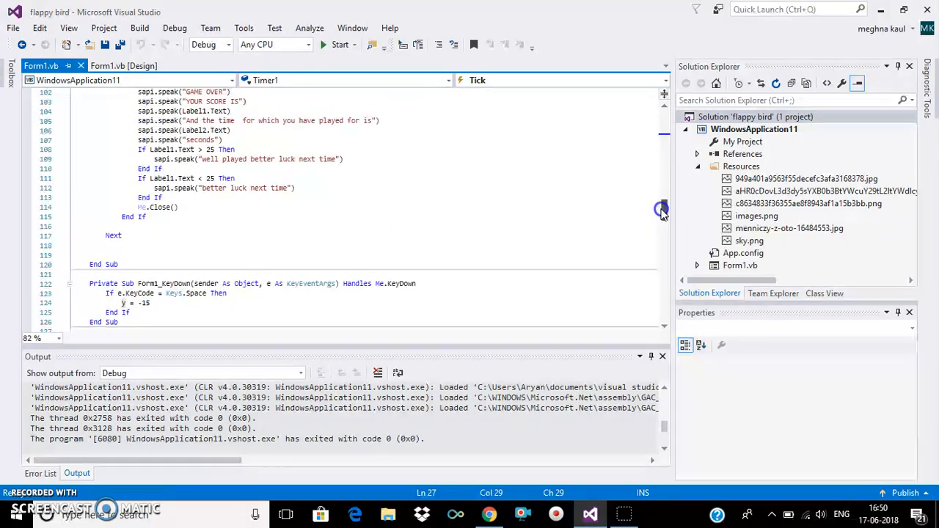
pyautogui.scroll(-3)
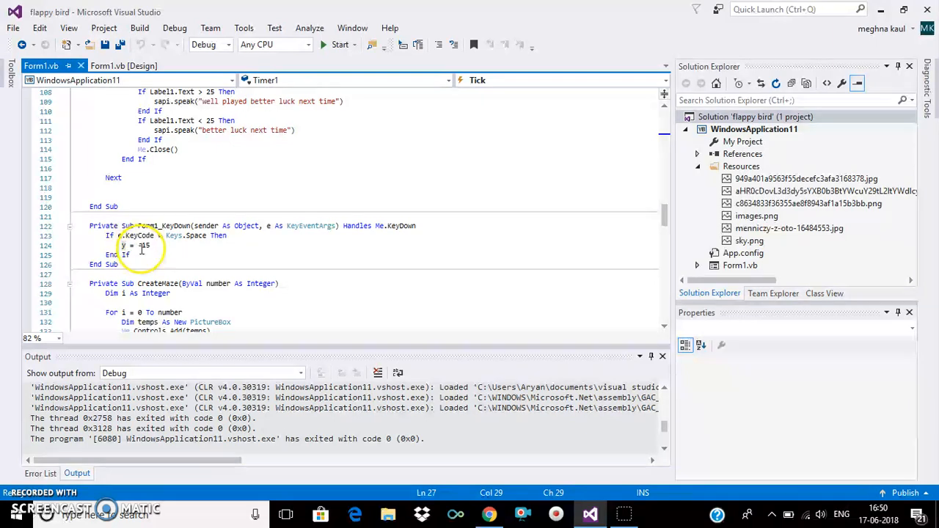
pyautogui.scroll(-3)
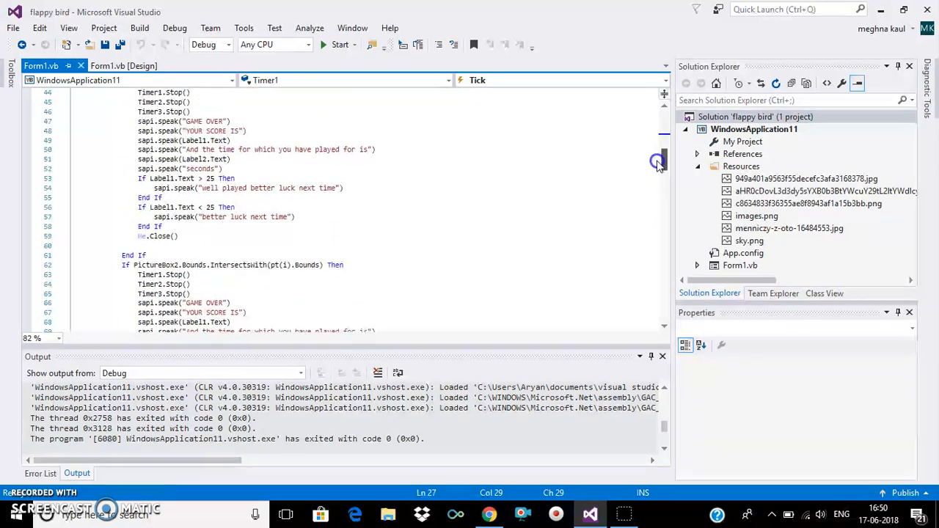
pyautogui.scroll(3)
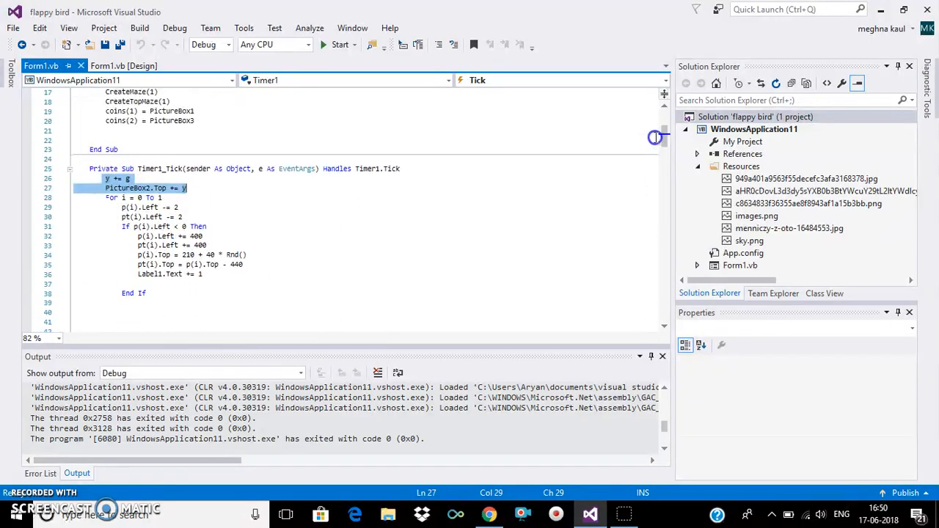
pyautogui.click(177, 207)
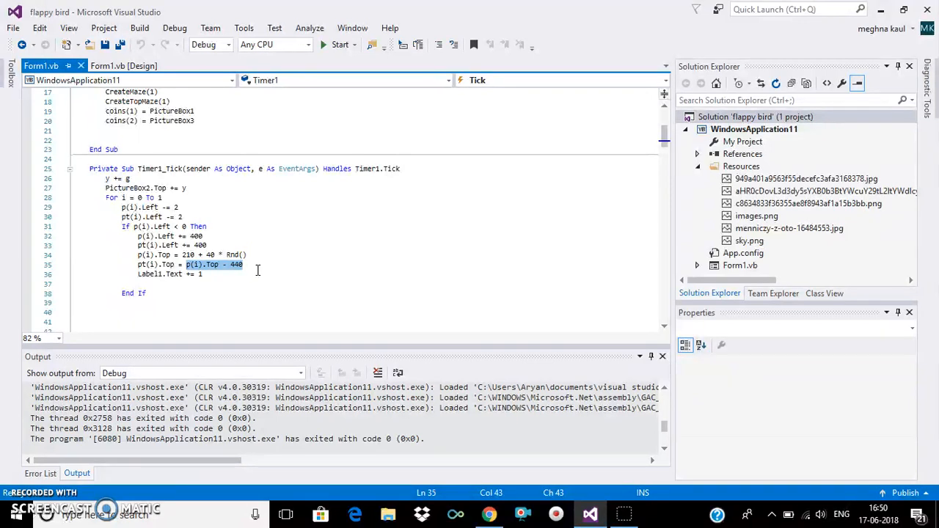
pyautogui.click(242, 245)
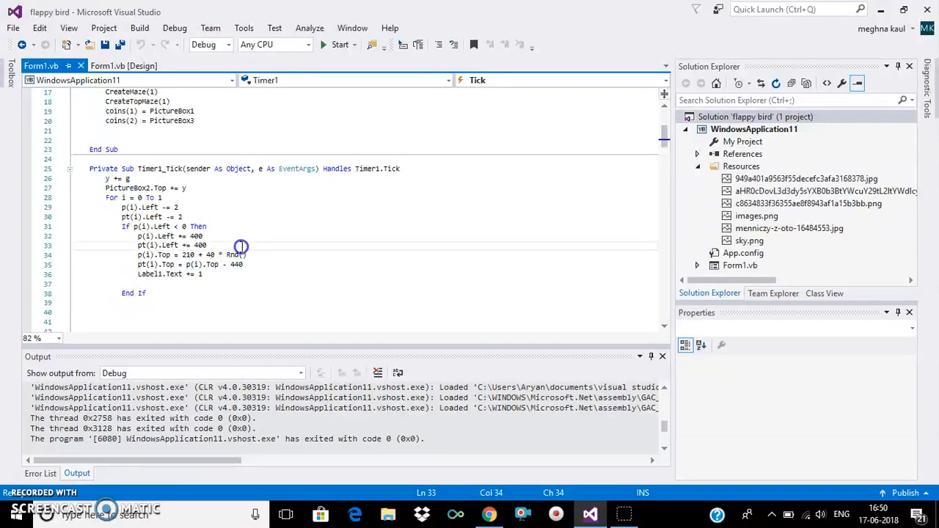
pyautogui.moveTo(259, 237)
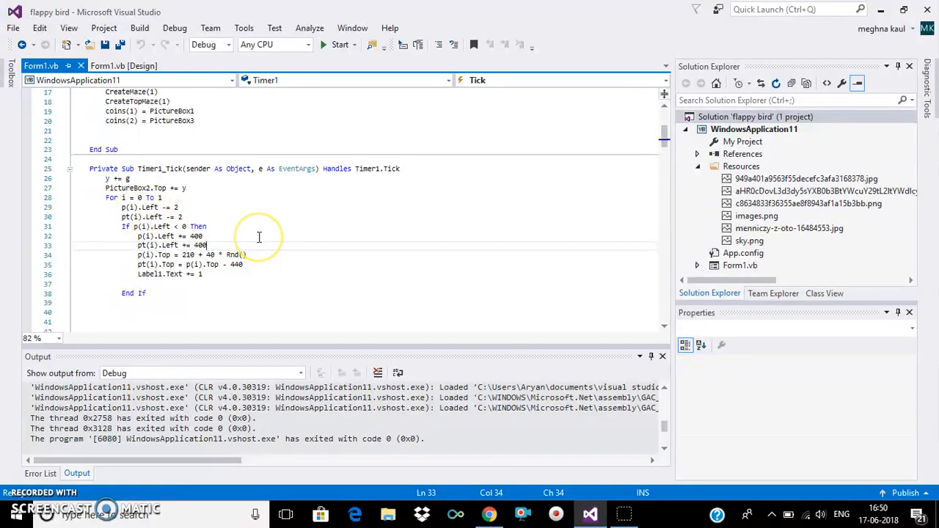
pyautogui.moveTo(259, 237)
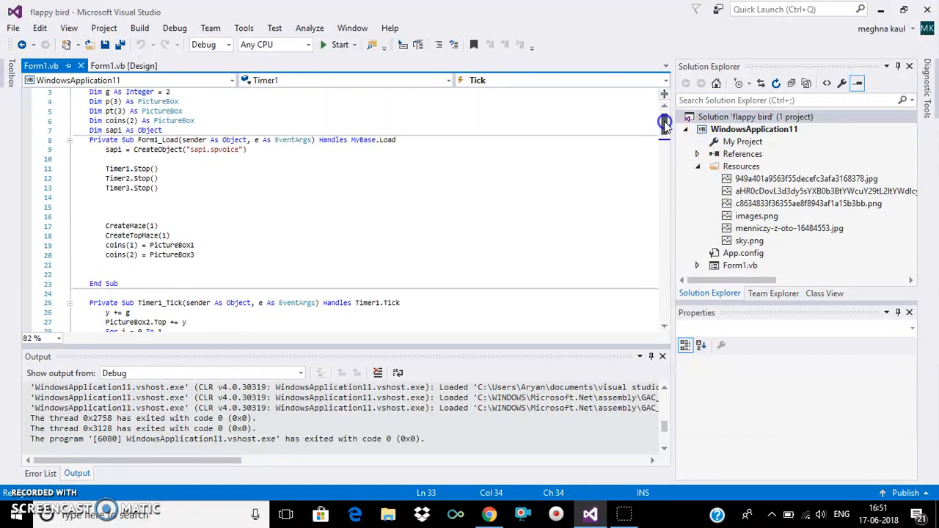
pyautogui.scroll(-3)
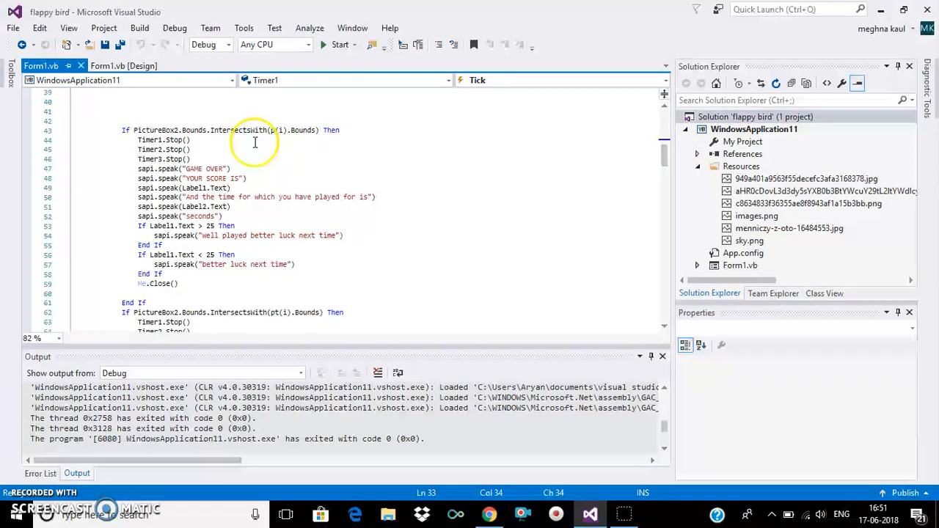
pyautogui.moveTo(283, 130)
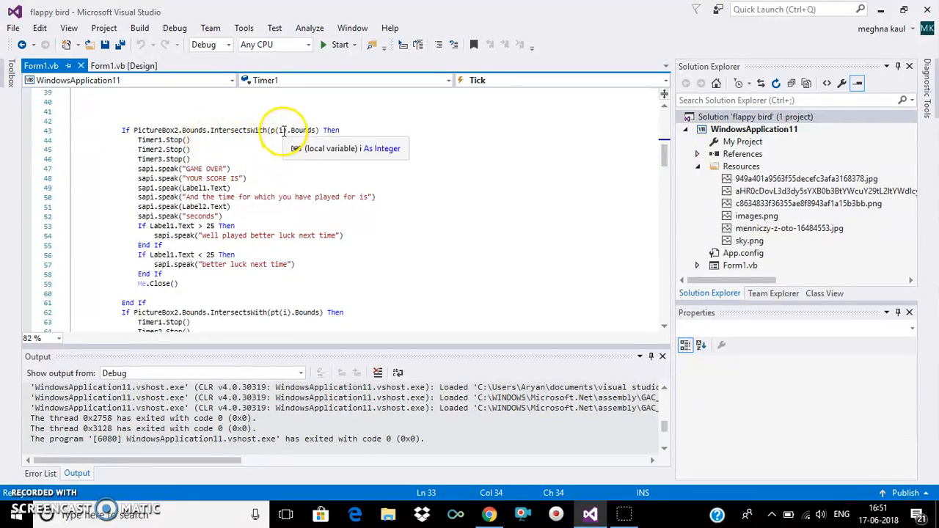
pyautogui.moveTo(471, 169)
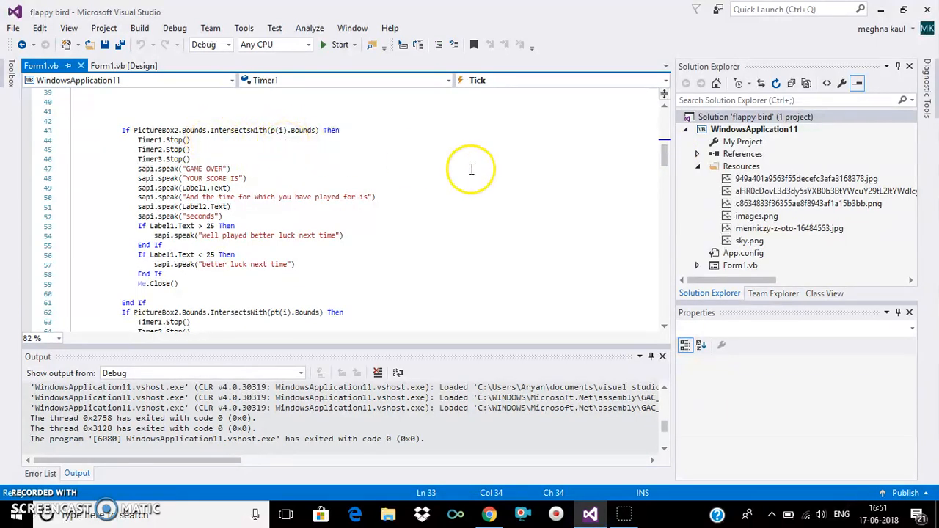
pyautogui.moveTo(231, 188)
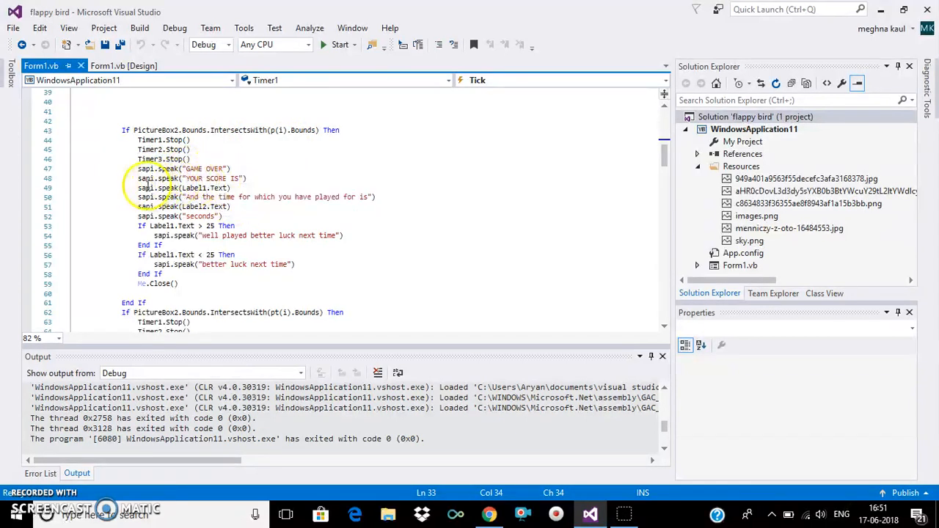
pyautogui.moveTo(239, 180)
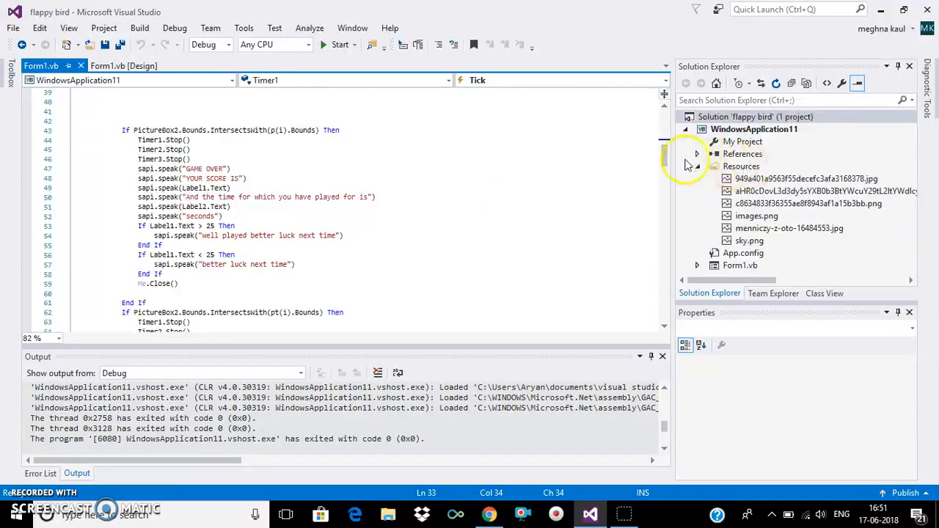
pyautogui.scroll(-3)
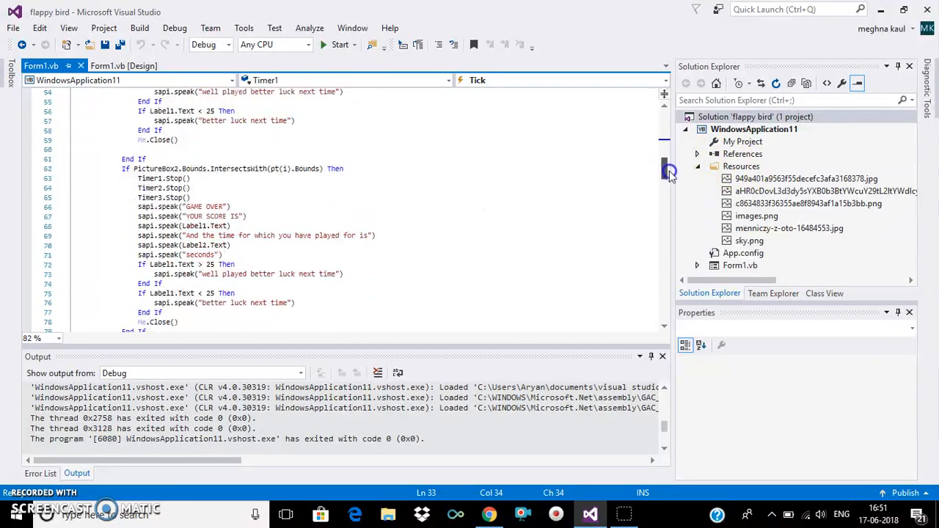
pyautogui.scroll(-3)
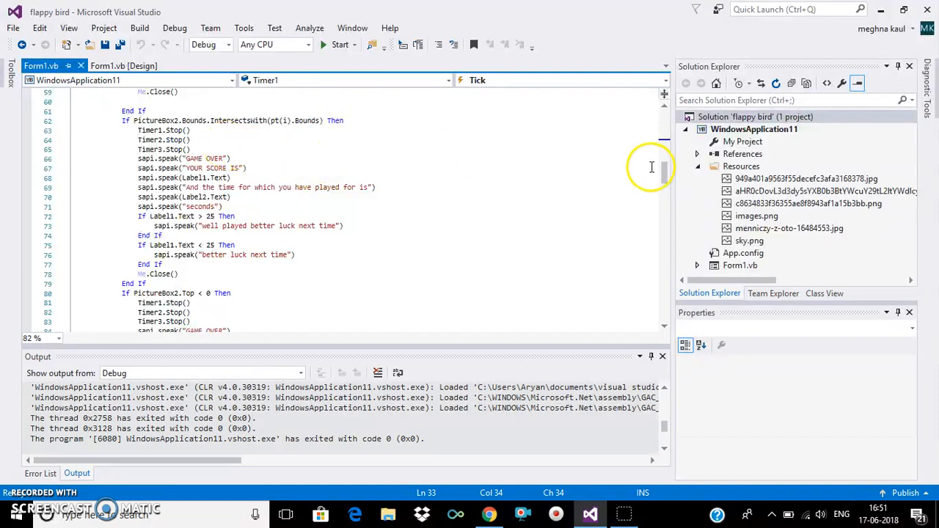
pyautogui.scroll(-3)
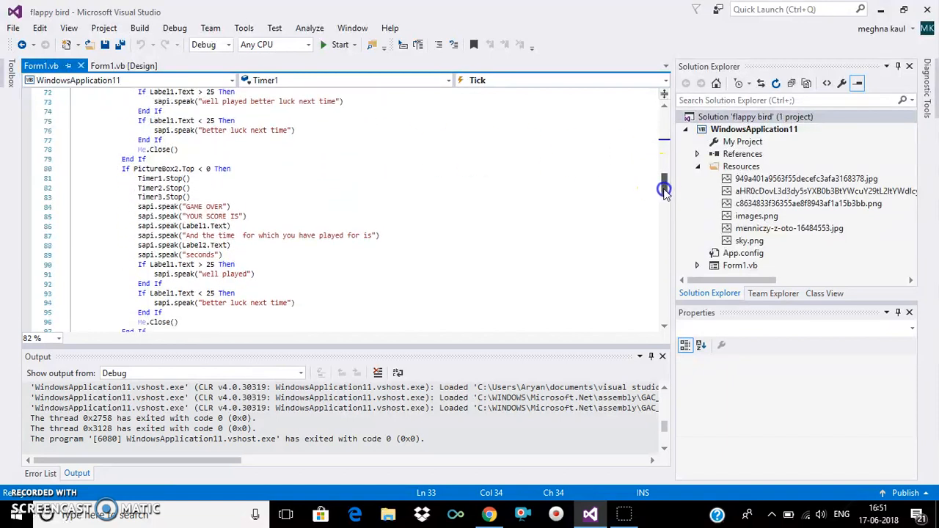
pyautogui.scroll(-3)
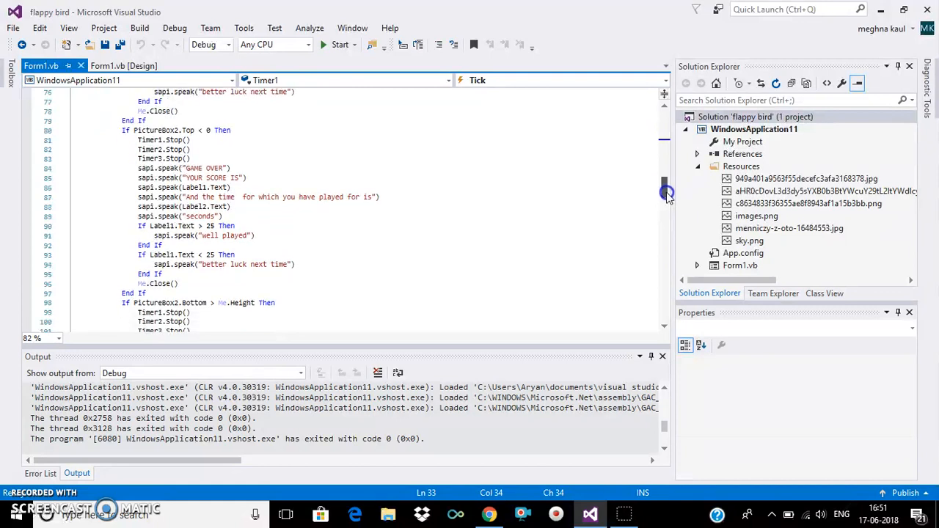
pyautogui.scroll(-3)
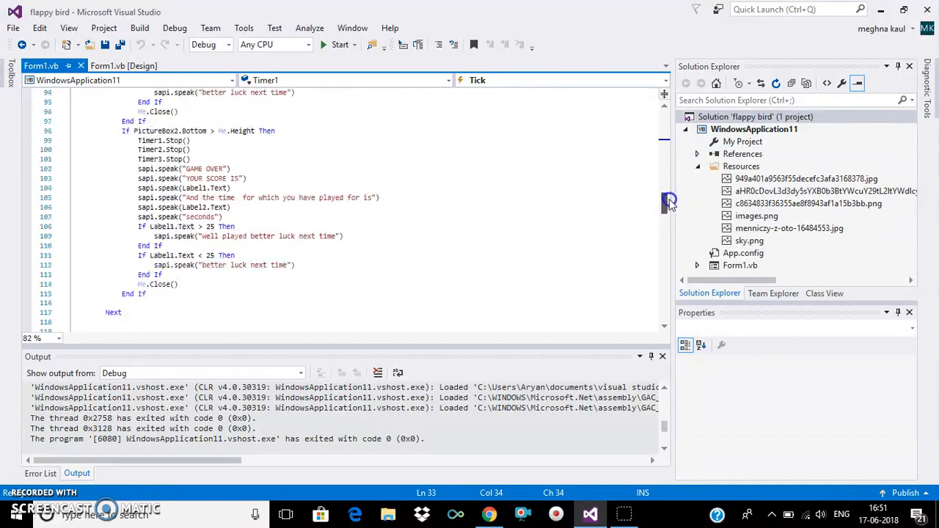
pyautogui.scroll(3)
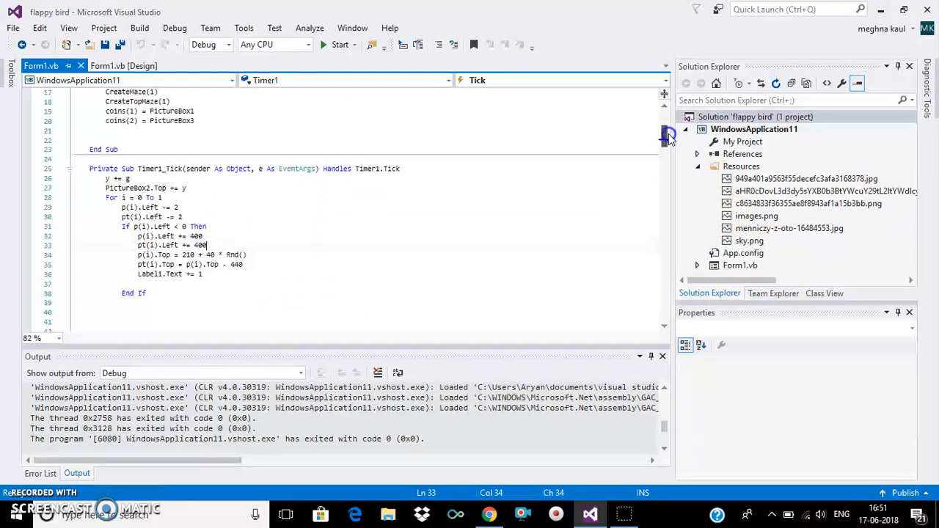
pyautogui.scroll(3)
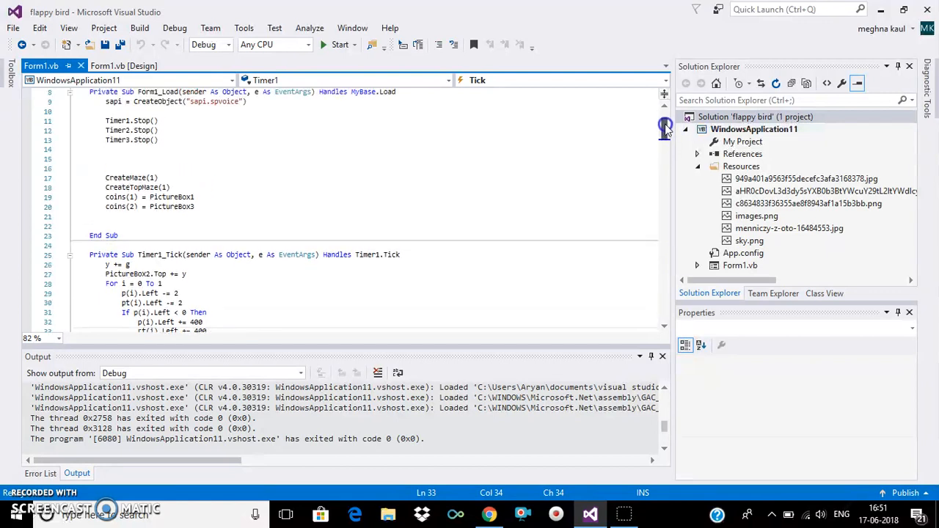
pyautogui.scroll(3)
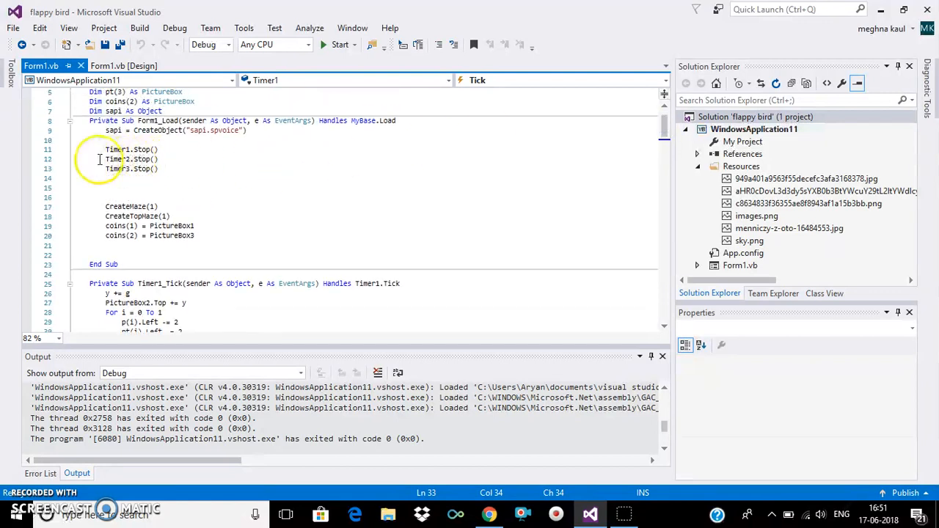
pyautogui.moveTo(668, 160)
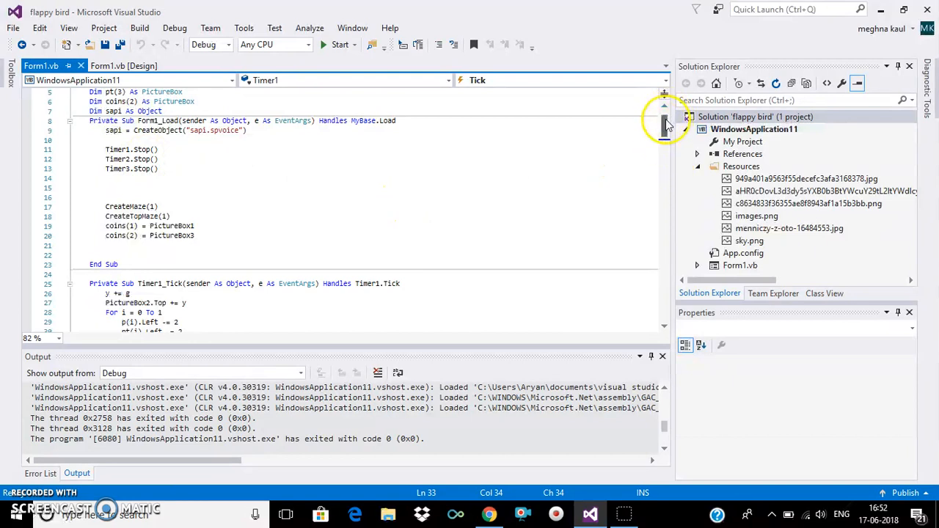
pyautogui.scroll(-3)
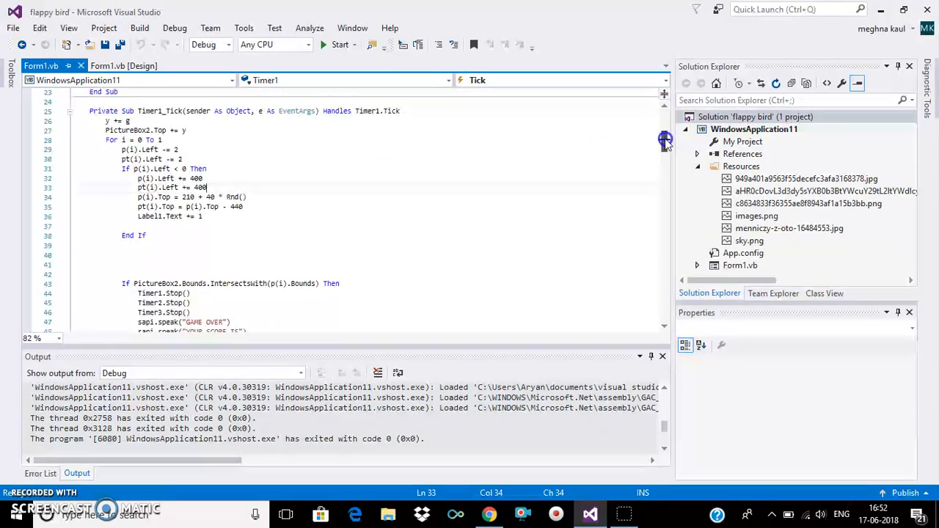
pyautogui.scroll(-3)
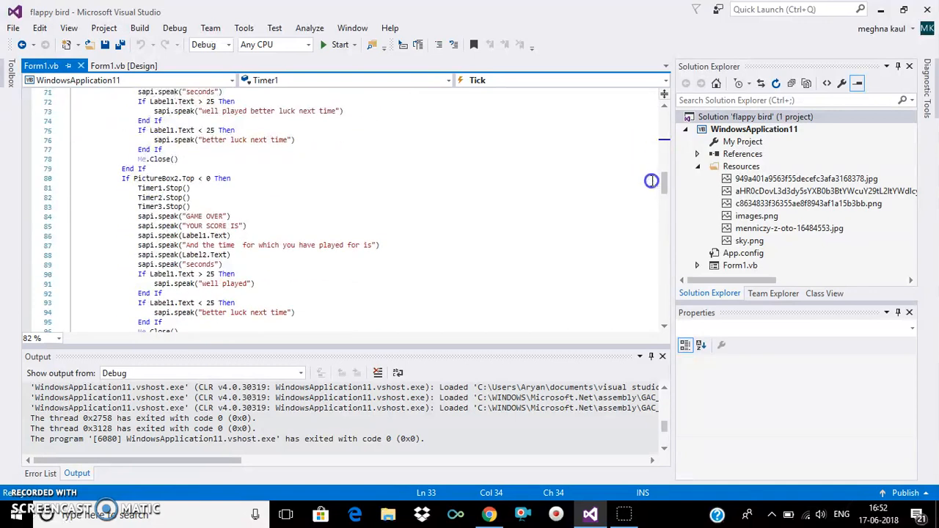
pyautogui.scroll(-3)
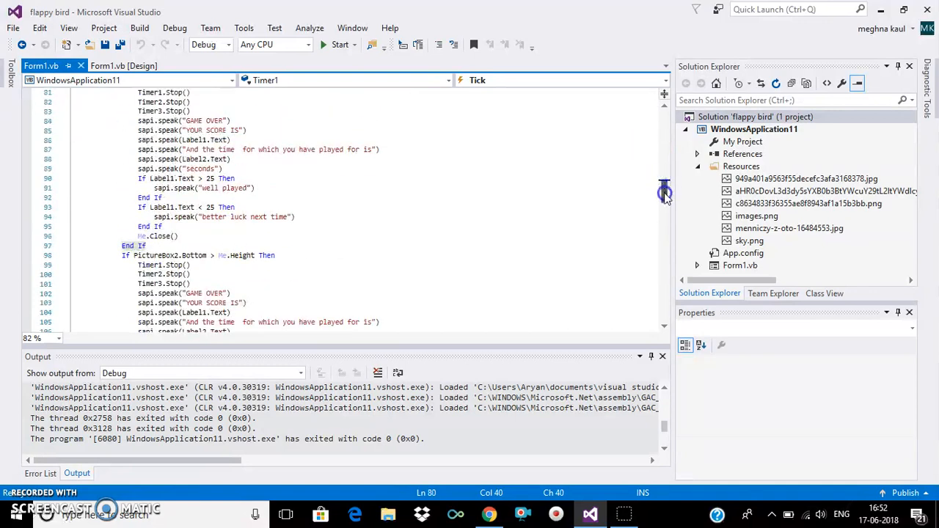
pyautogui.scroll(-3)
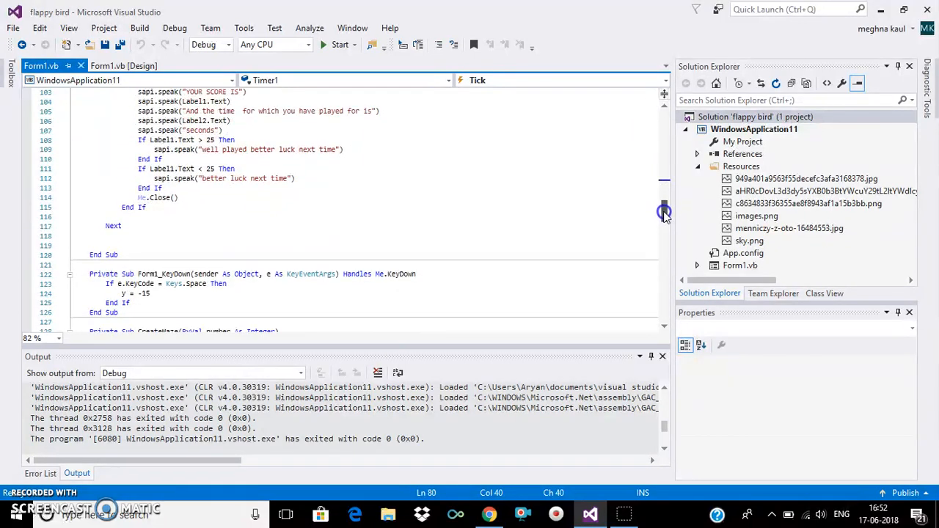
pyautogui.scroll(-3)
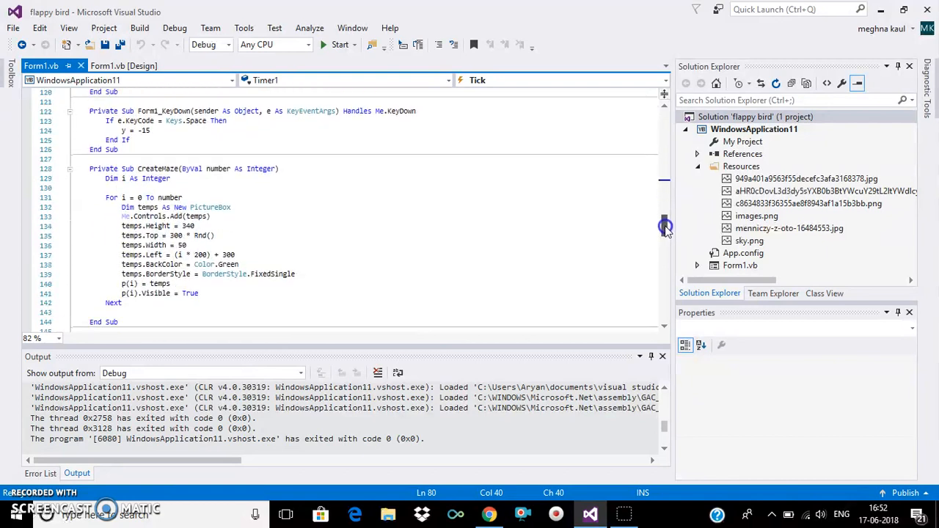
pyautogui.scroll(-3)
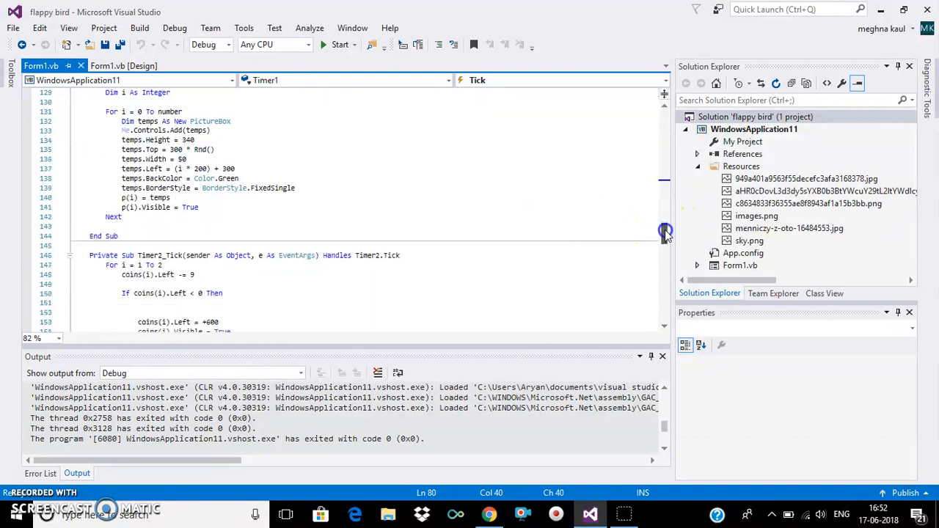
pyautogui.scroll(-3)
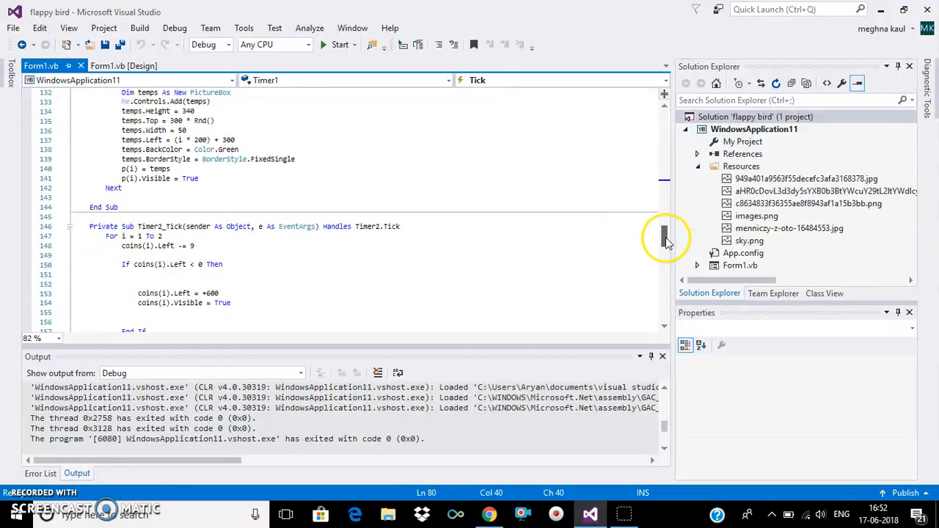
pyautogui.scroll(-3)
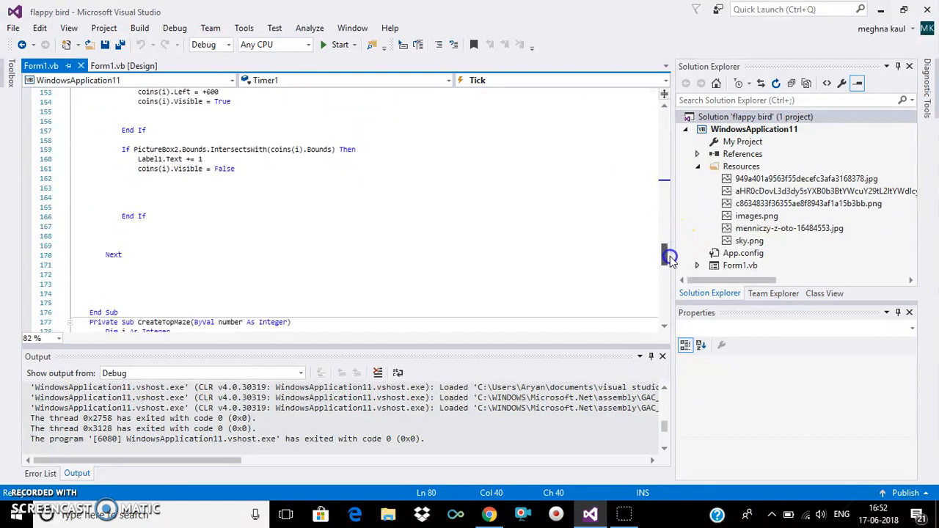
pyautogui.scroll(-3)
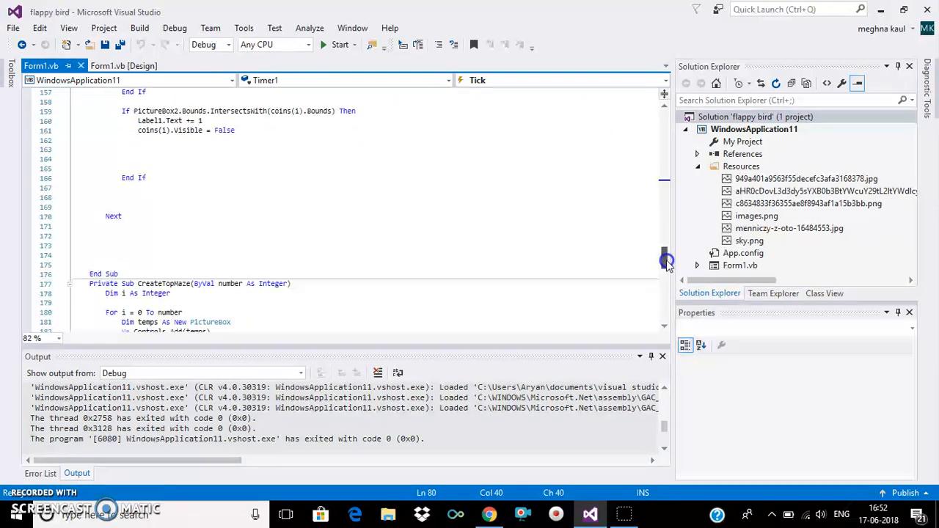
pyautogui.scroll(-3)
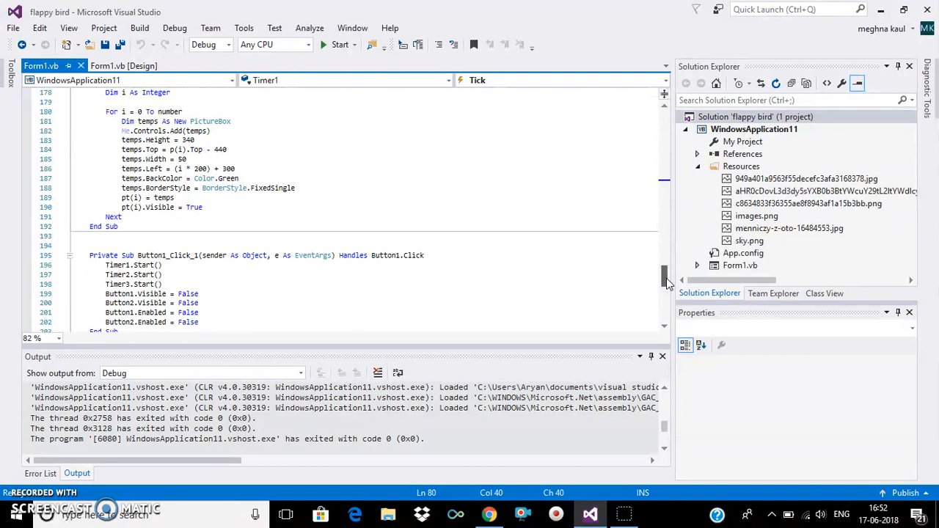